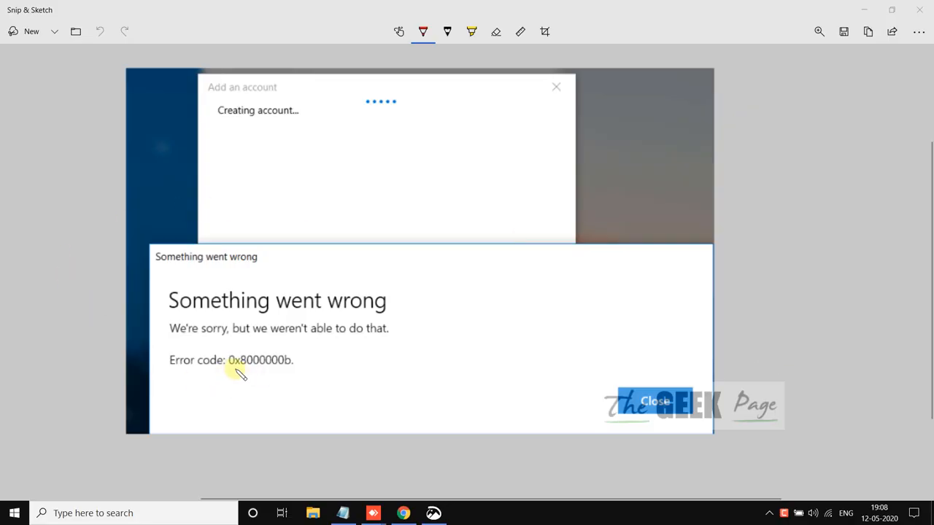
mouse_move(232, 263)
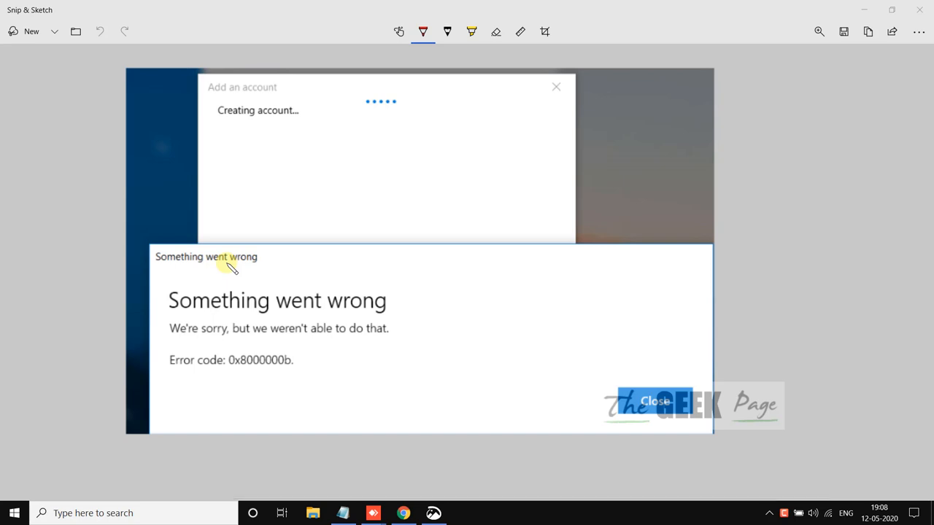
mouse_move(734, 66)
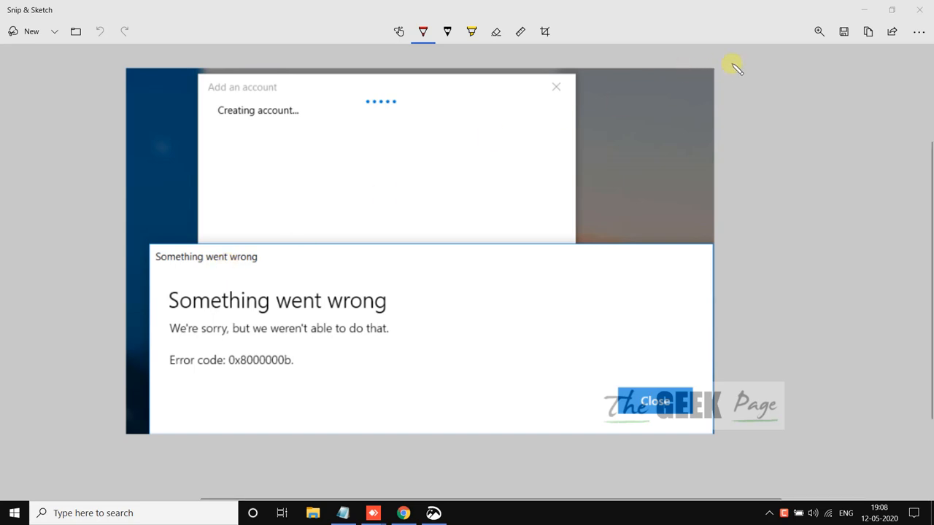
Minimize the error screenshot and launch Mail from a 'mail' taskbar search.
left_click(654, 400)
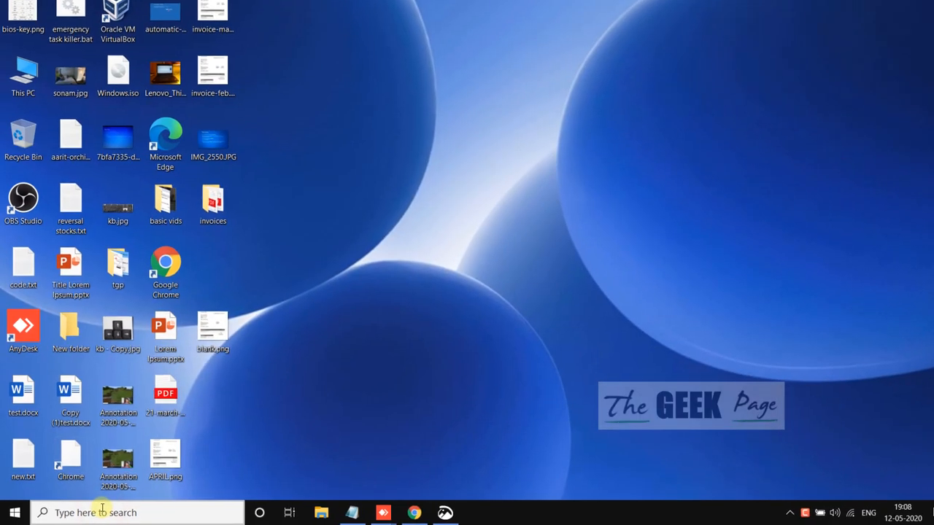
type("mail")
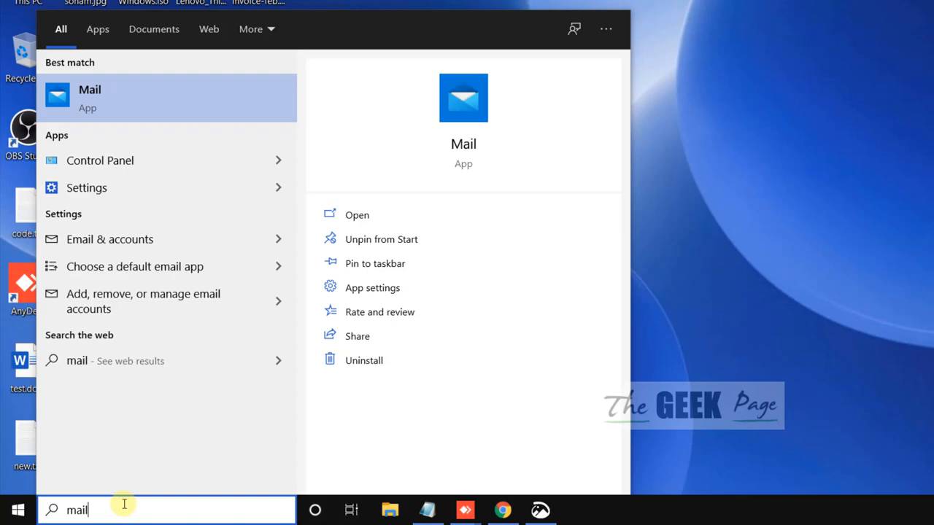
left_click(90, 97)
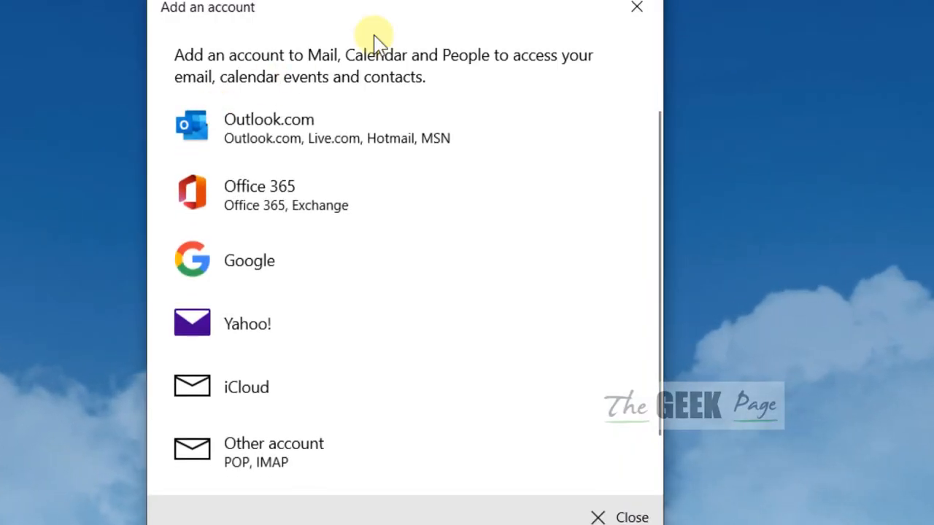
Scroll the Add an account list and choose Advanced setup.
scroll("down", 3)
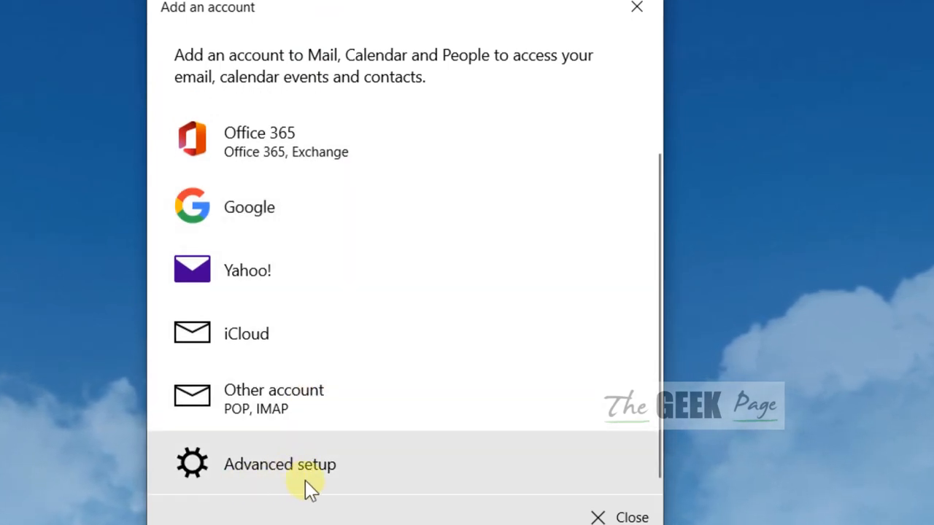
left_click(279, 464)
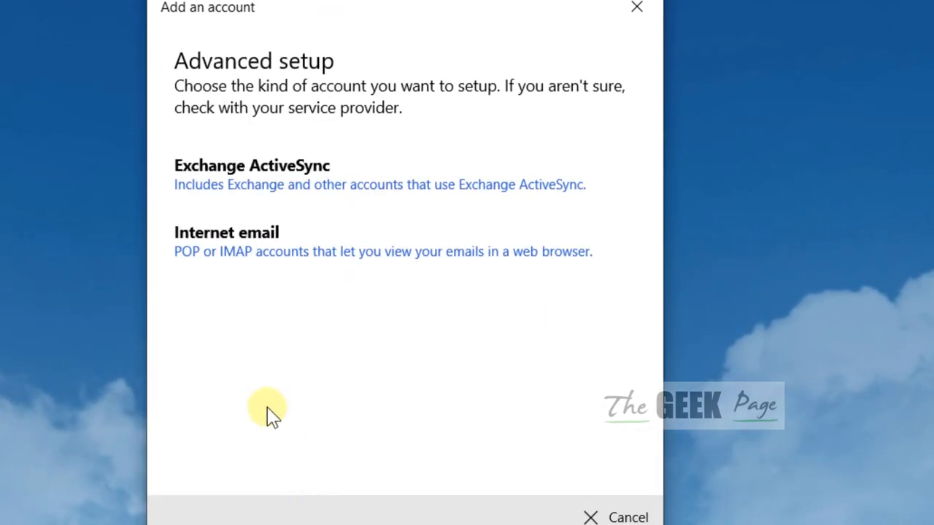
left_click(226, 233)
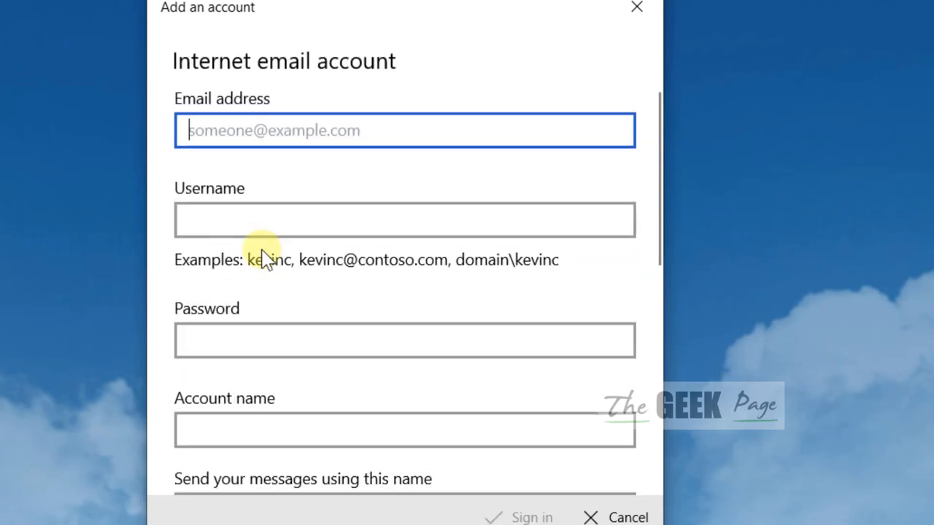
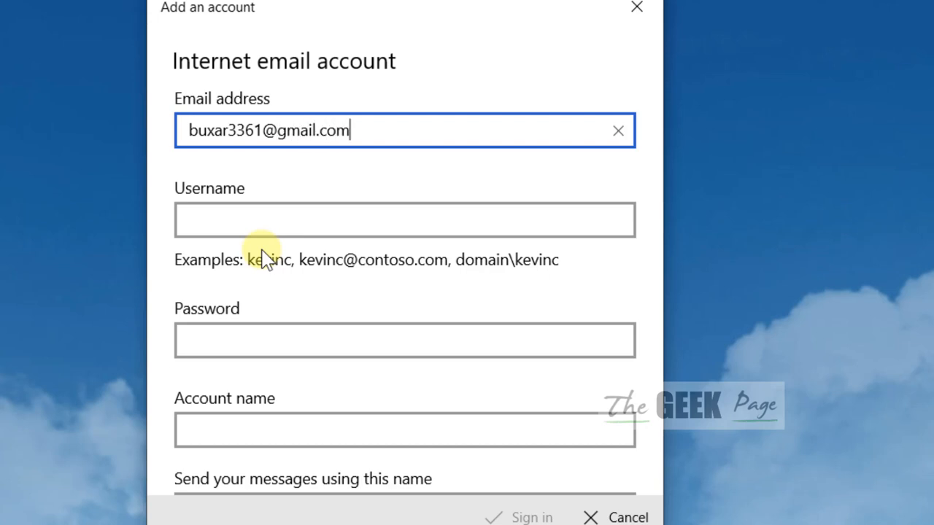
left_click(404, 220)
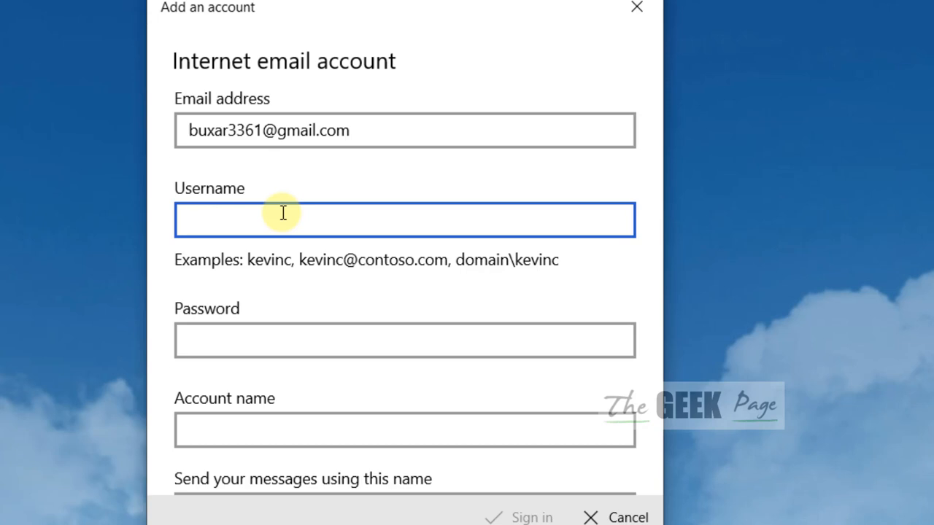
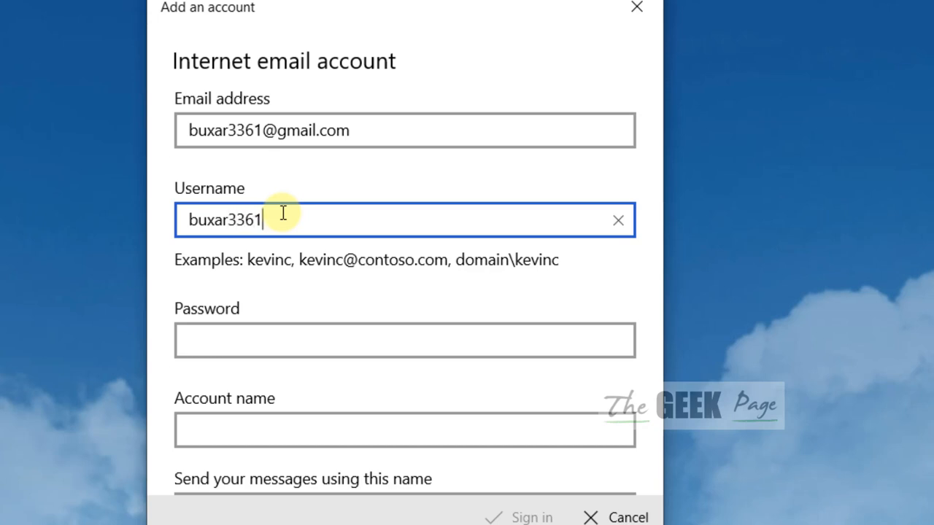
Enter the password, account name 'Gmail' and sender name 'Buxar'.
left_click(404, 340)
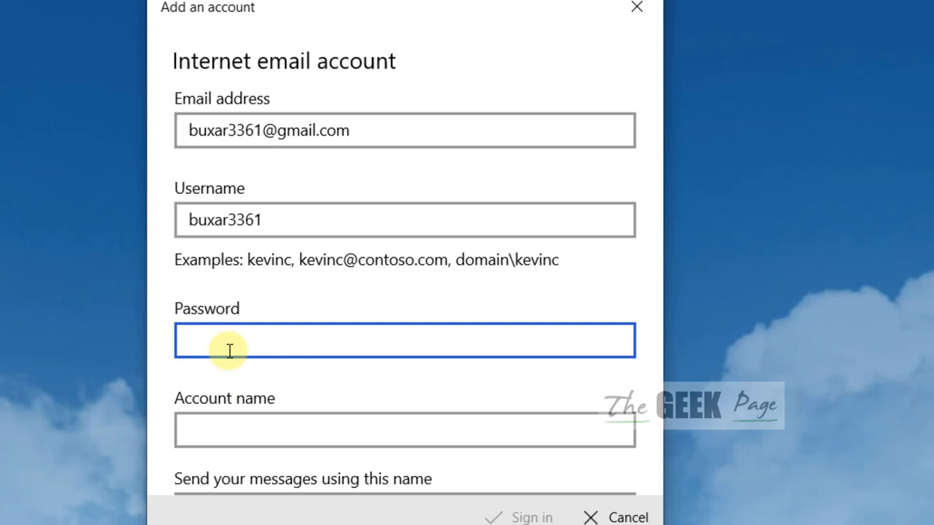
type("password")
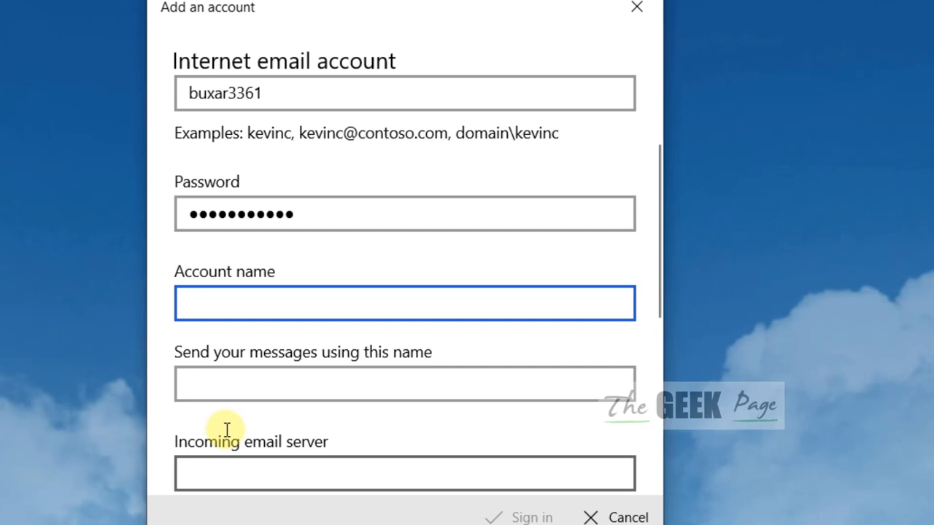
type("Gmail")
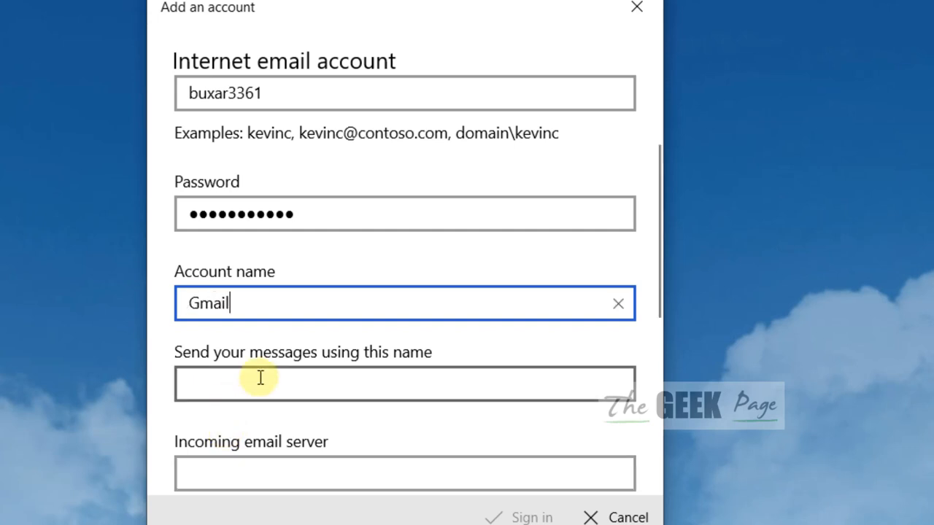
type("Bu")
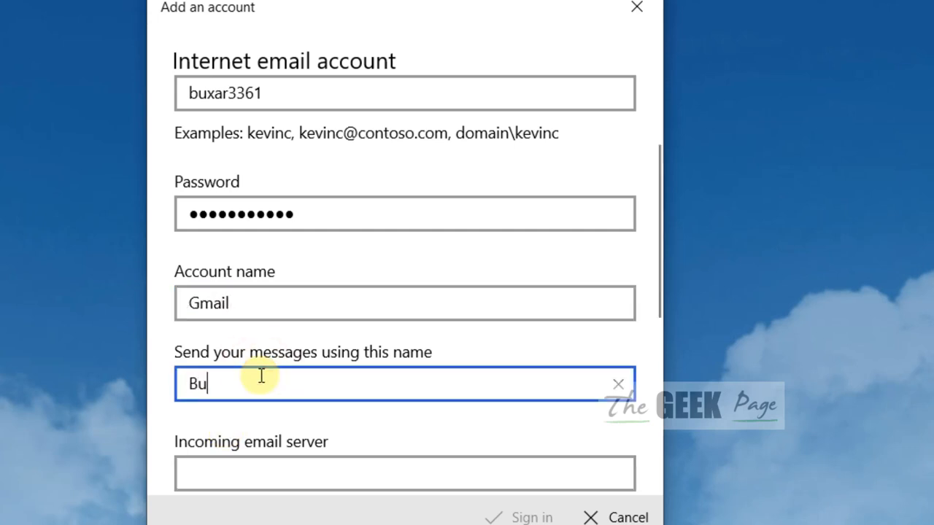
type("xar")
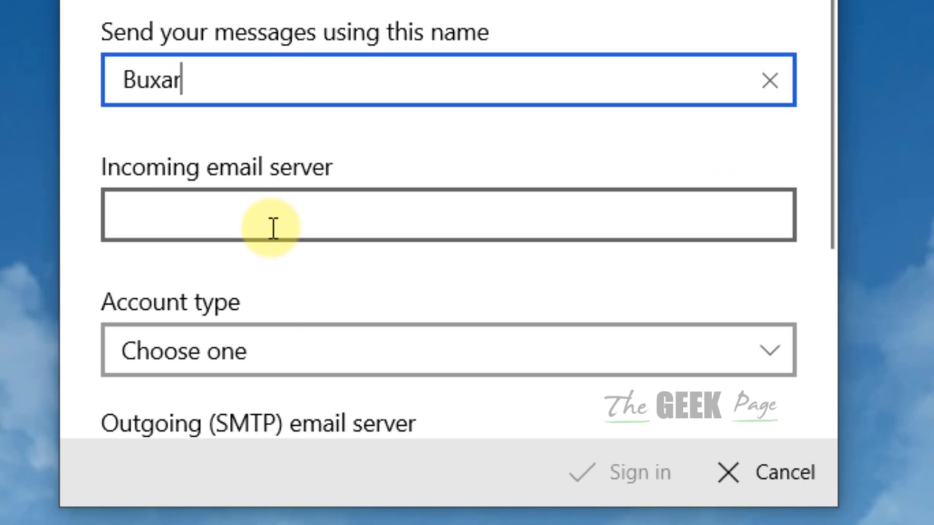
Set the incoming server to imap.gmail.com:993 and account type to IMAP4.
type("imap.gmai")
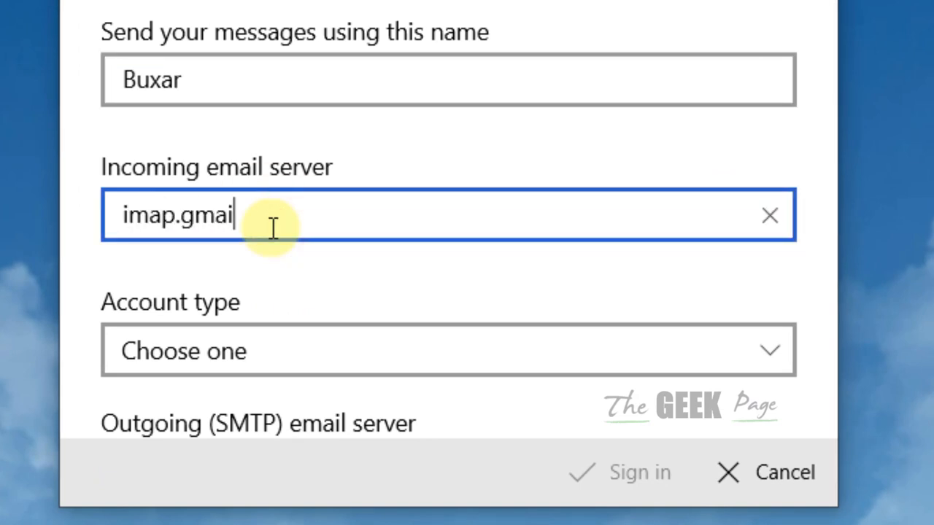
type("l.com")
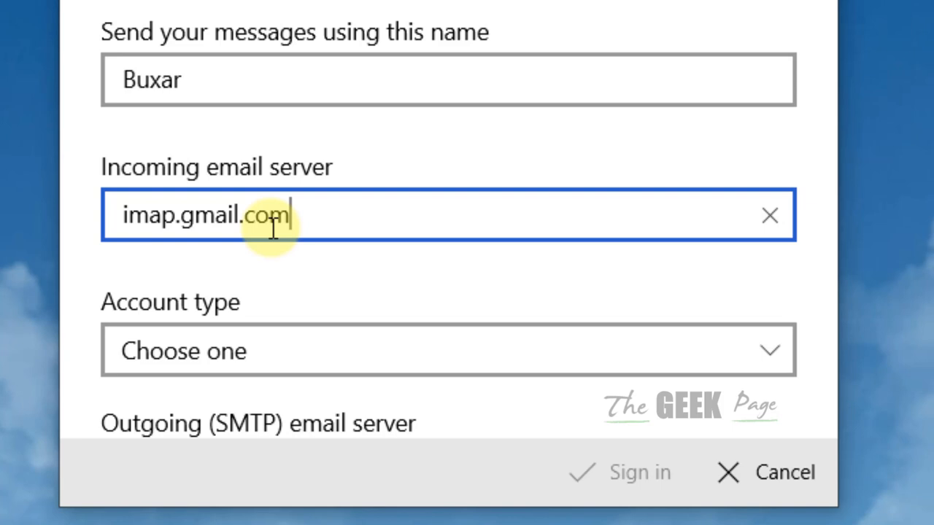
type(":993")
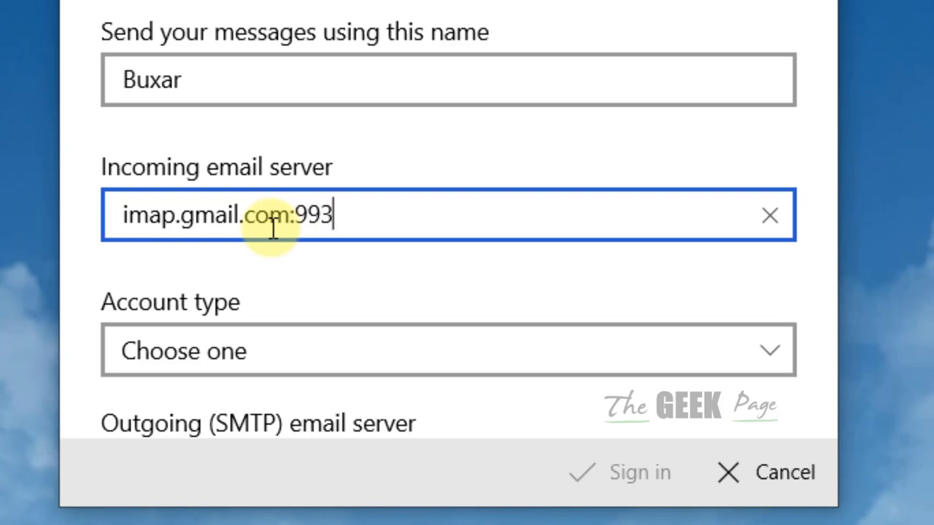
left_click(447, 350)
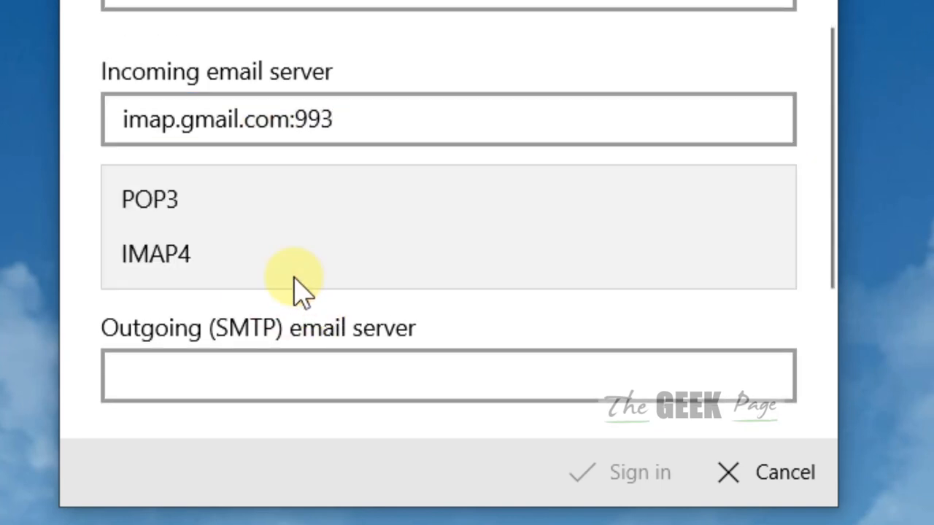
left_click(155, 253)
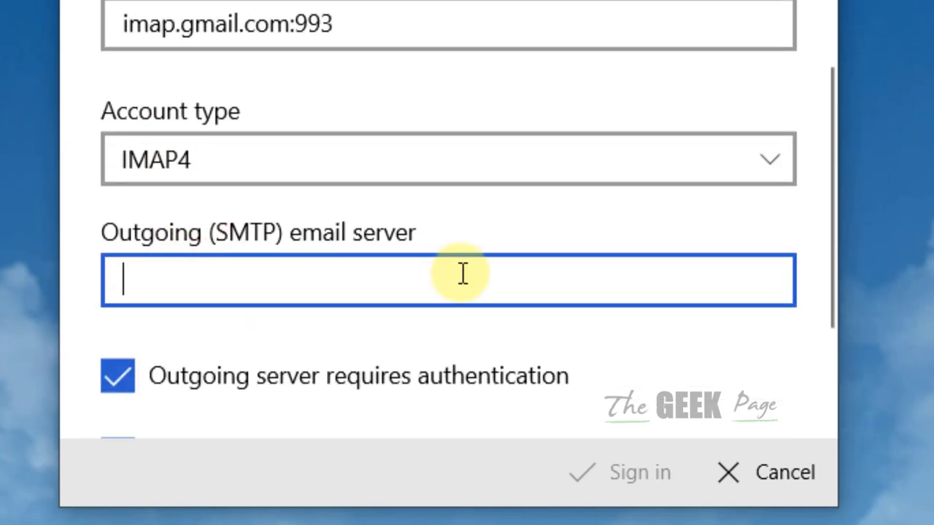
Set the outgoing SMTP server to smtp.gmail.com:465.
type("smtp")
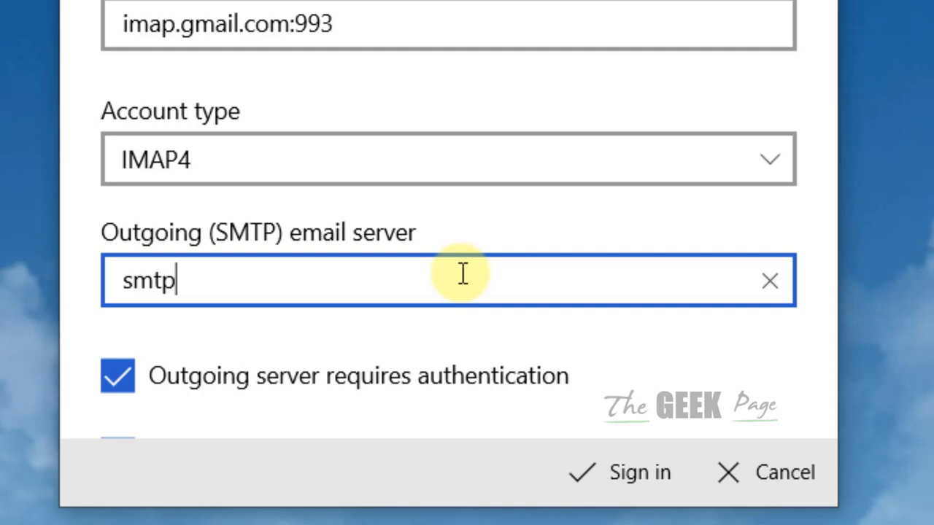
type(".gmail.")
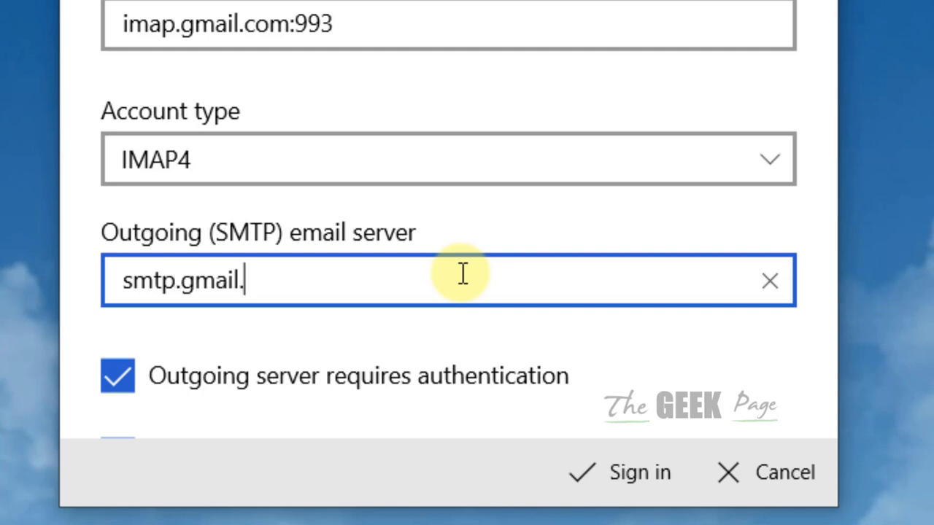
type("com:")
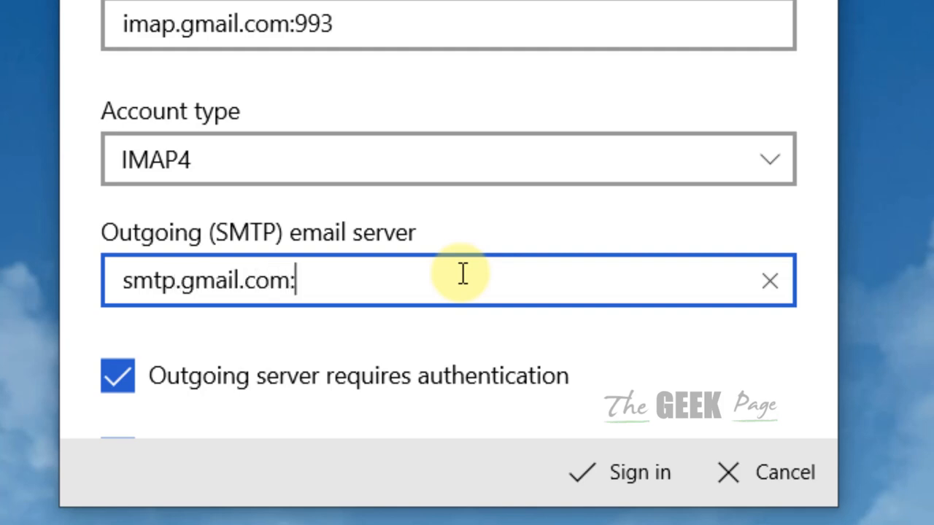
type("465")
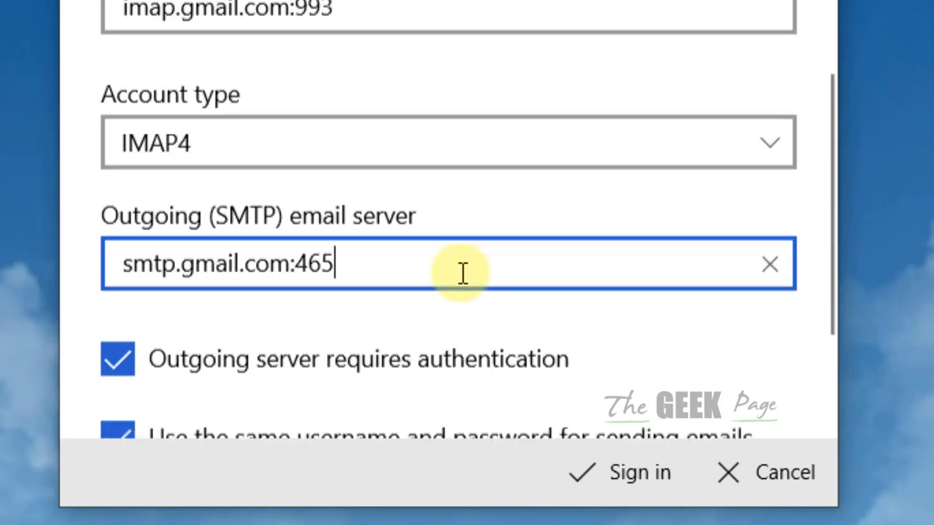
Review the SSL options, sign in, and dismiss the All finished! confirmation.
scroll("down", 3)
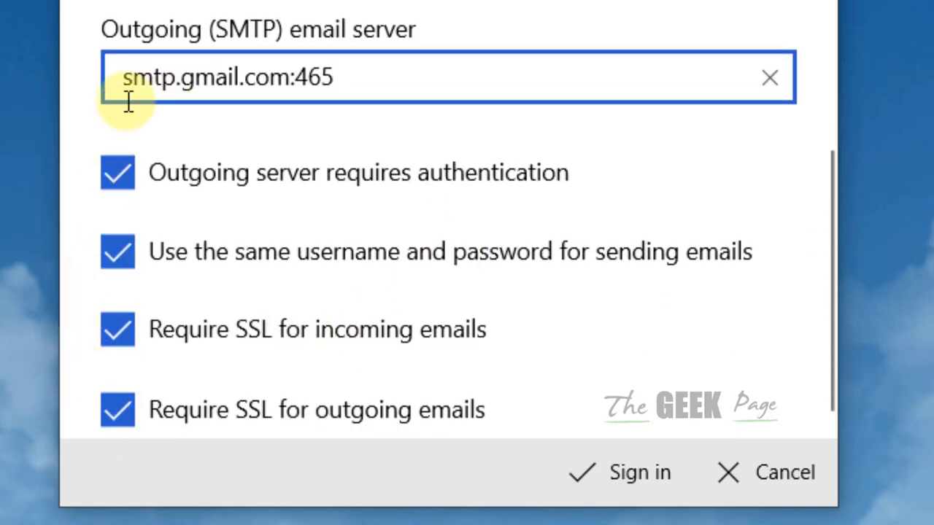
left_click(640, 472)
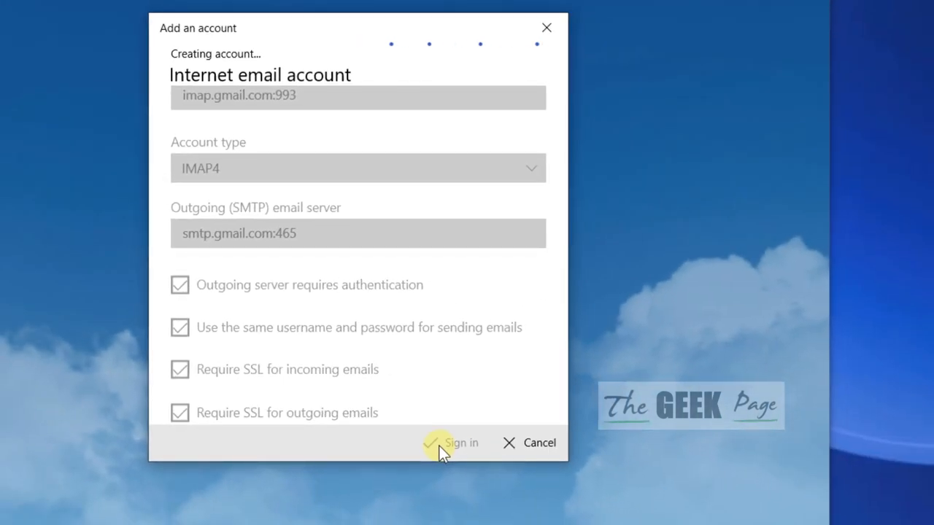
left_click(461, 443)
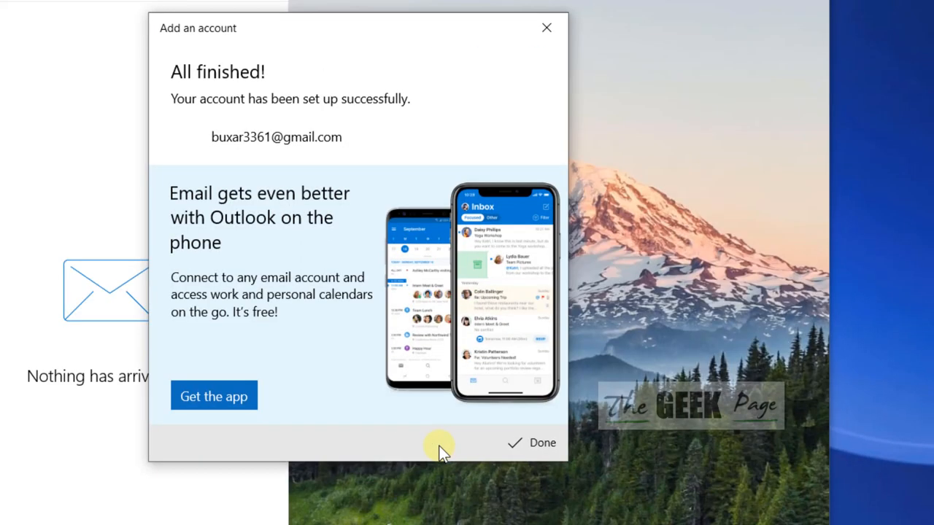